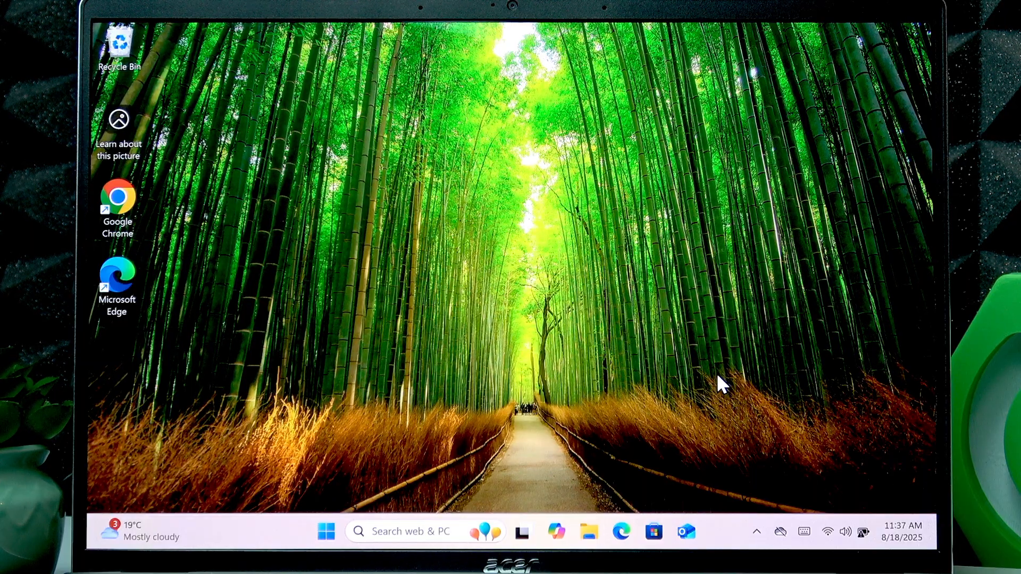
mouse_move(464, 511)
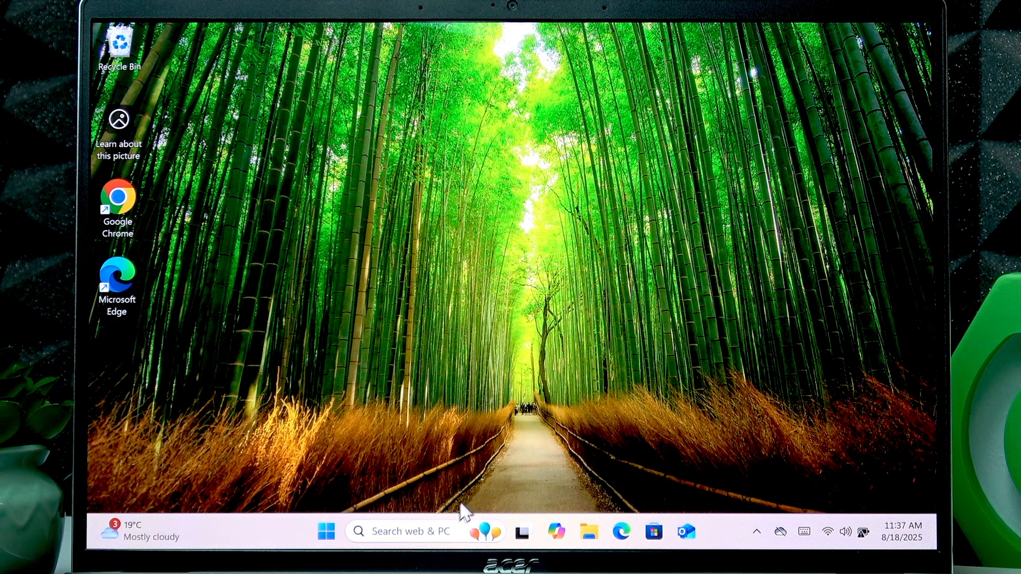
Step: Show the full alphabetical list of installed apps in the Start menu
left_click(325, 532)
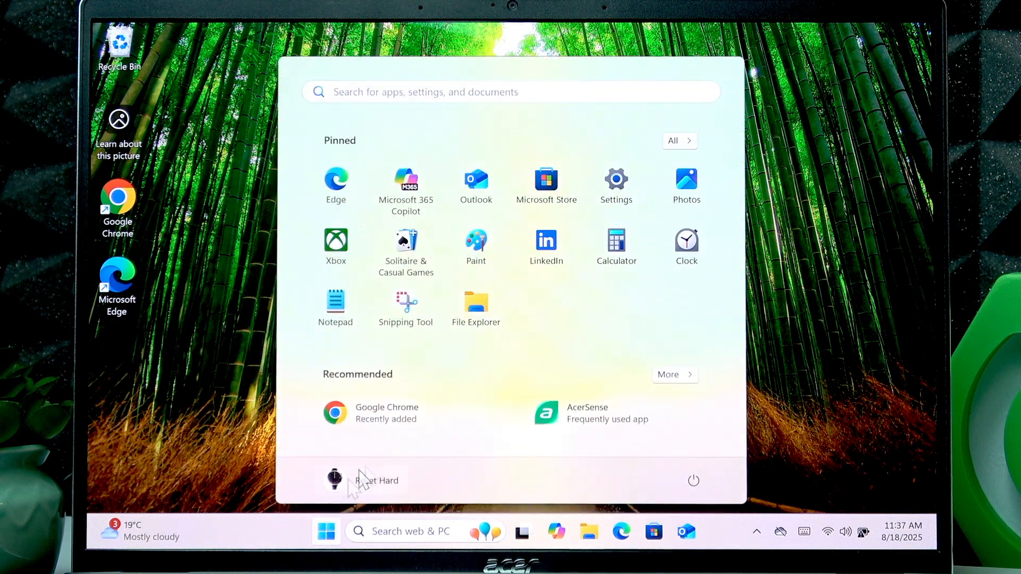
left_click(616, 178)
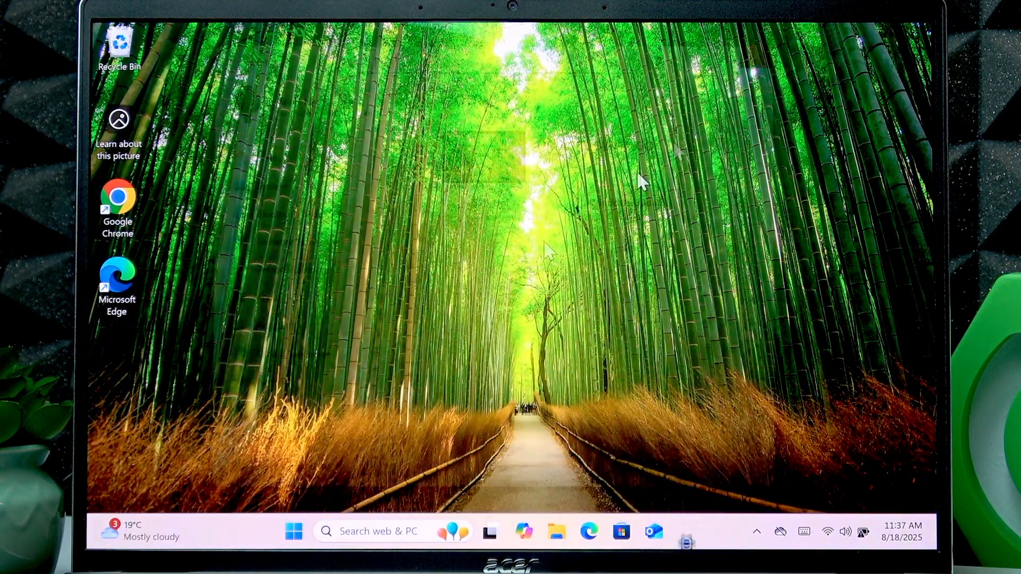
left_click(293, 532)
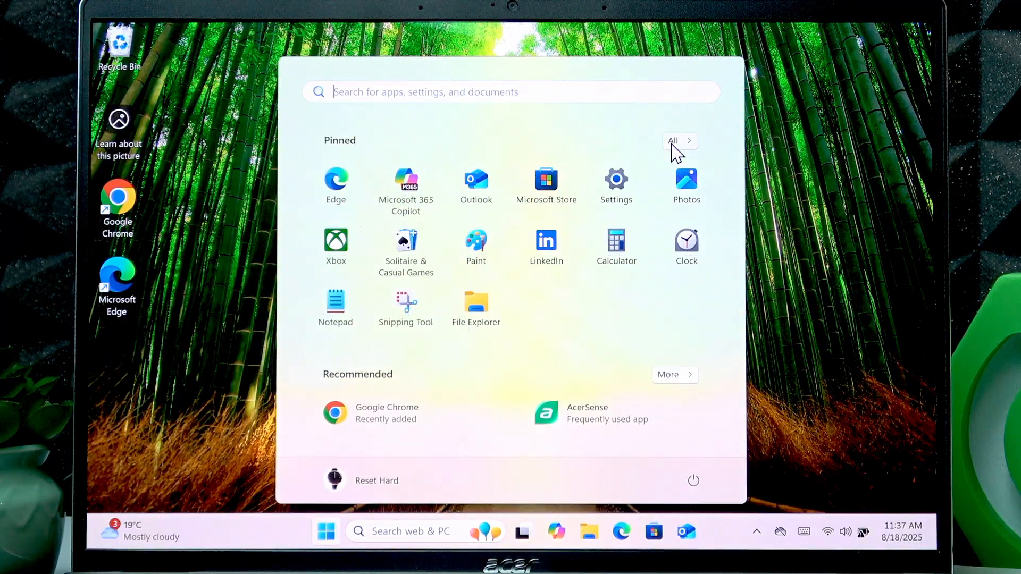
left_click(679, 140)
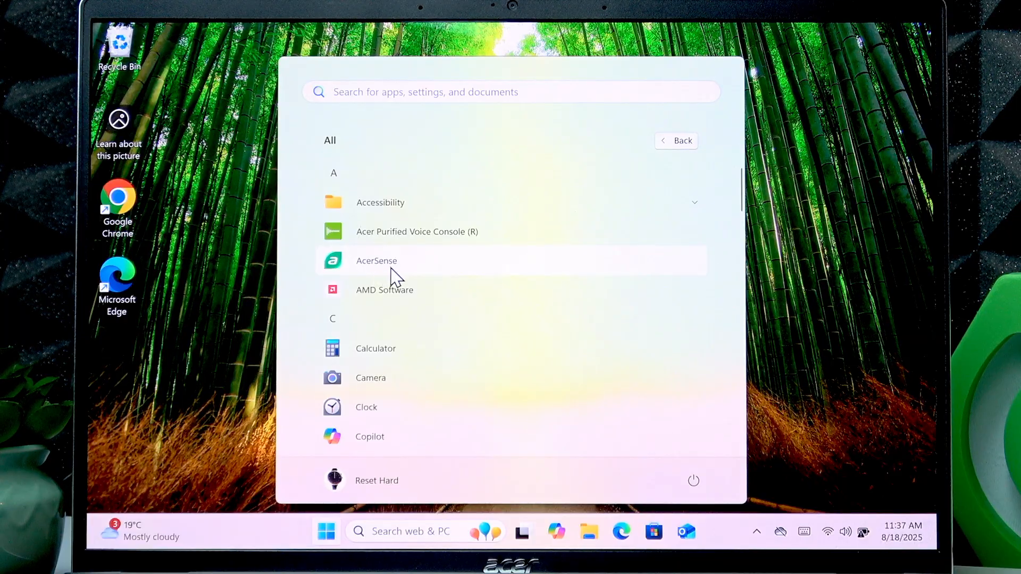
mouse_move(424, 254)
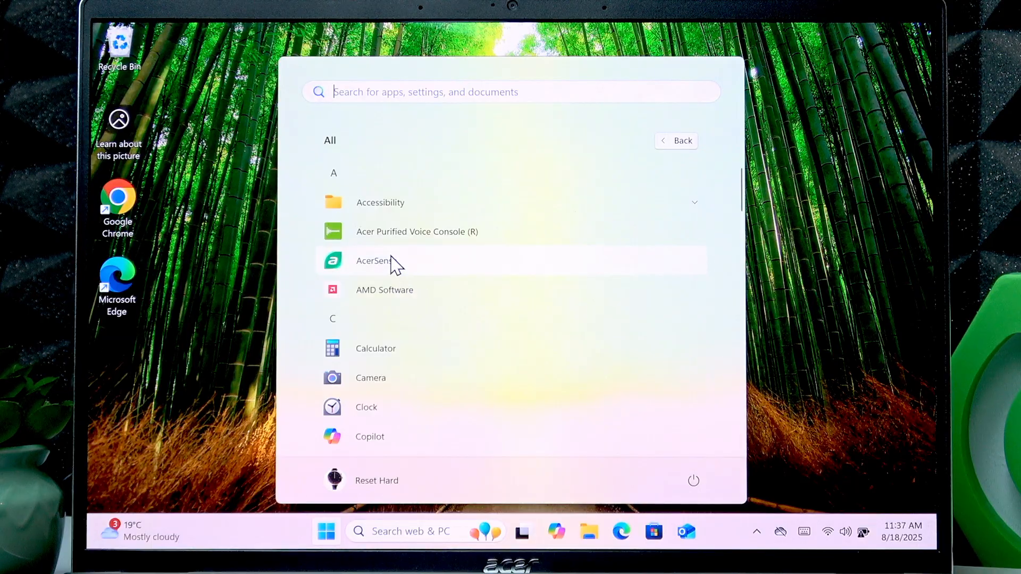
mouse_move(361, 268)
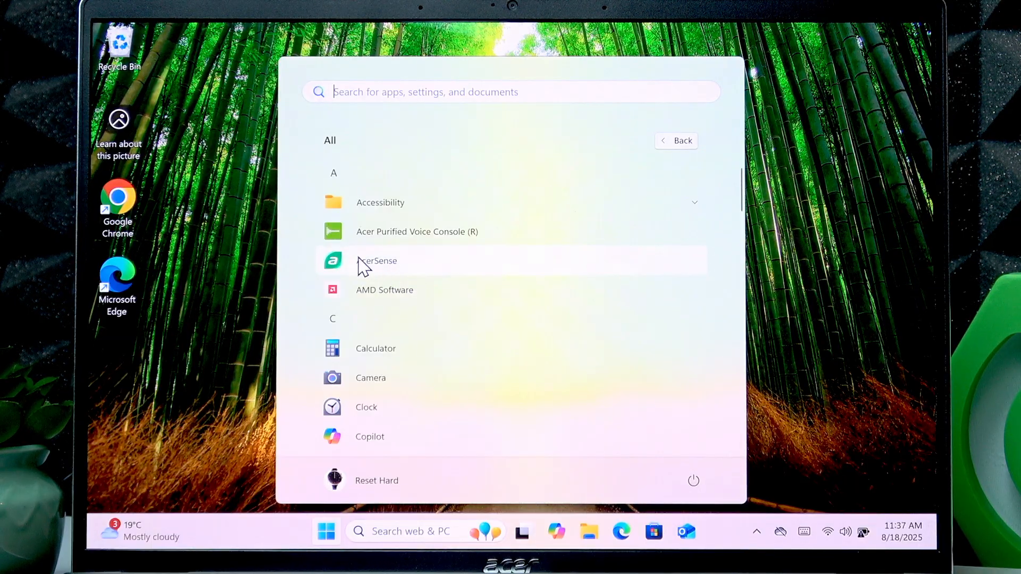
mouse_move(921, 362)
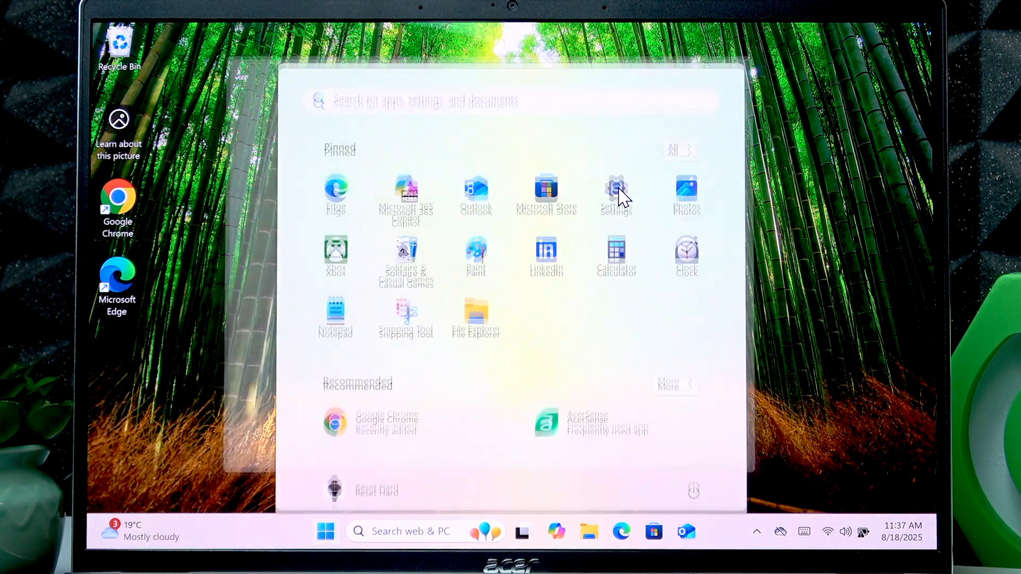
Step: Run a Windows Update check in Settings and close Settings
left_click(615, 189)
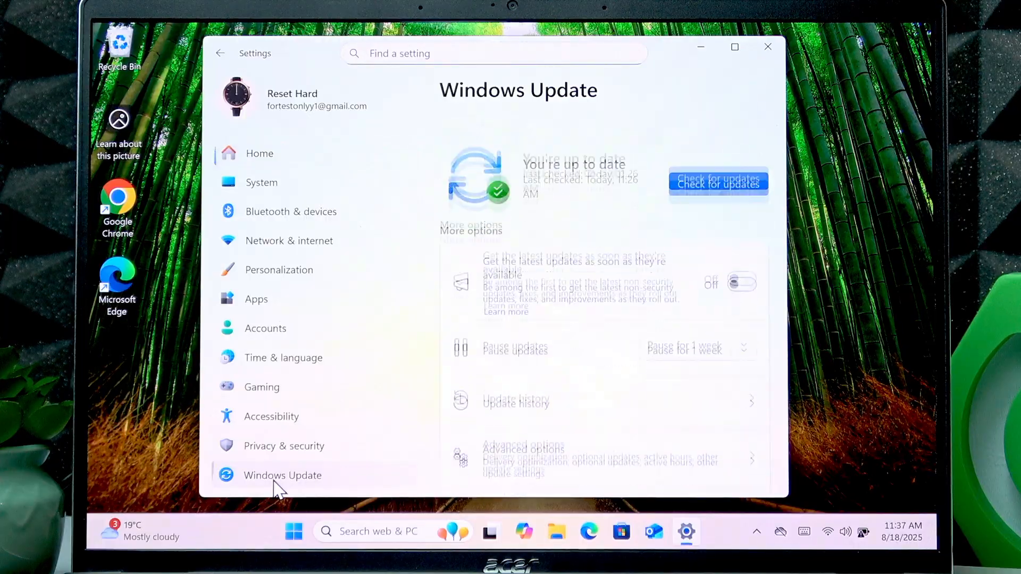
left_click(718, 182)
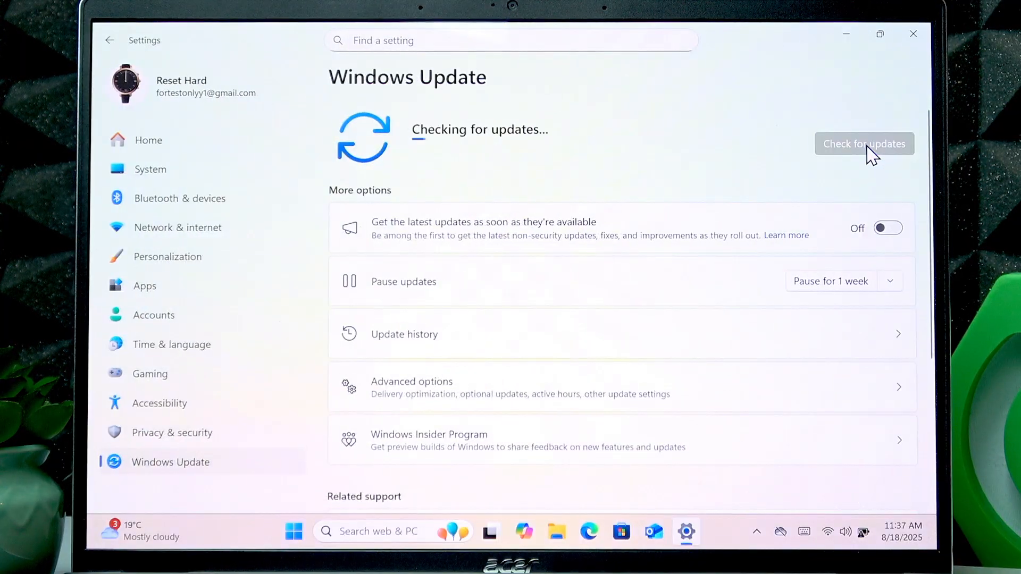
scroll("down", 3)
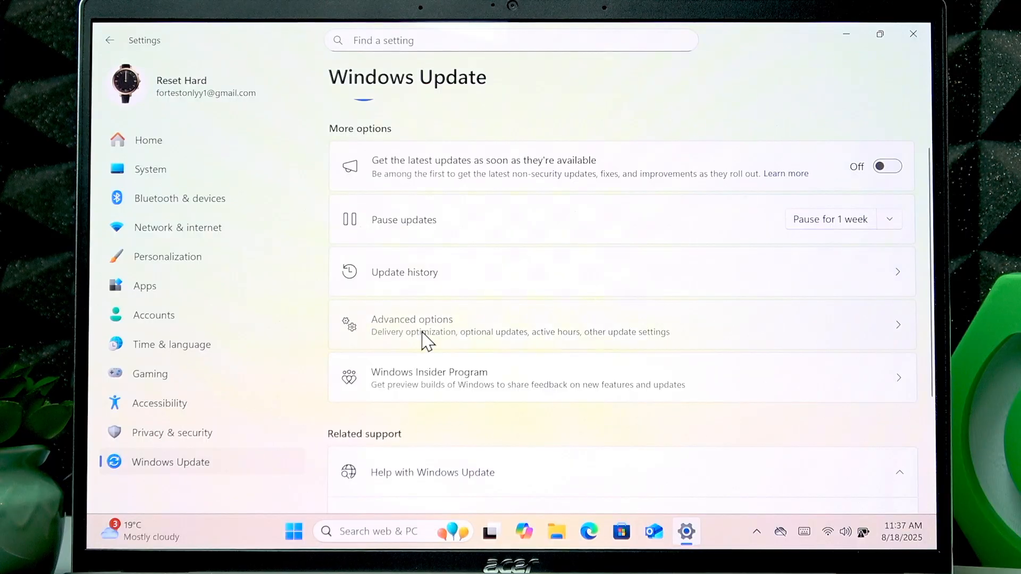
left_click(412, 319)
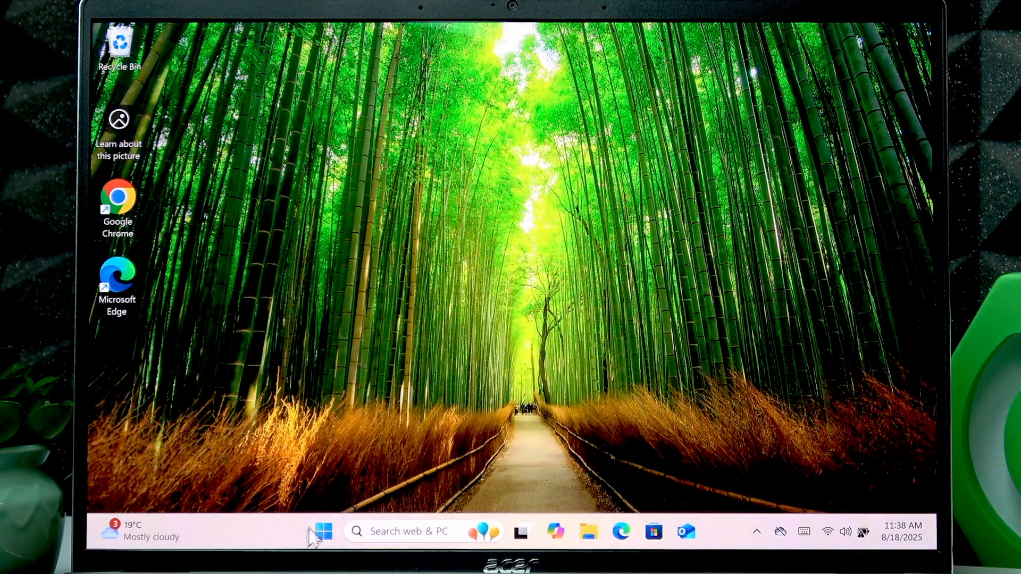
Step: Launch AcerSense onto its Checkup page
left_click(320, 531)
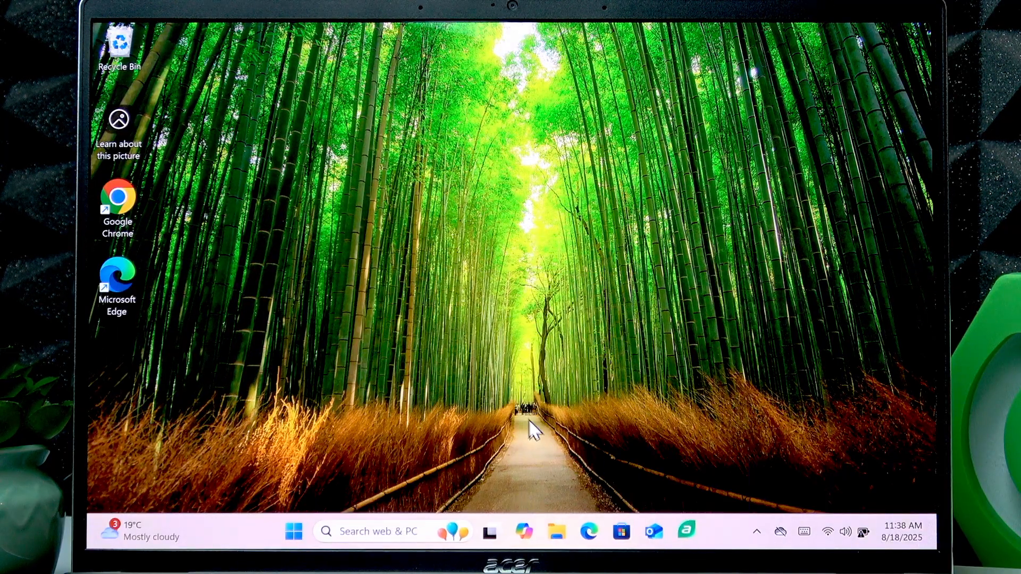
left_click(686, 532)
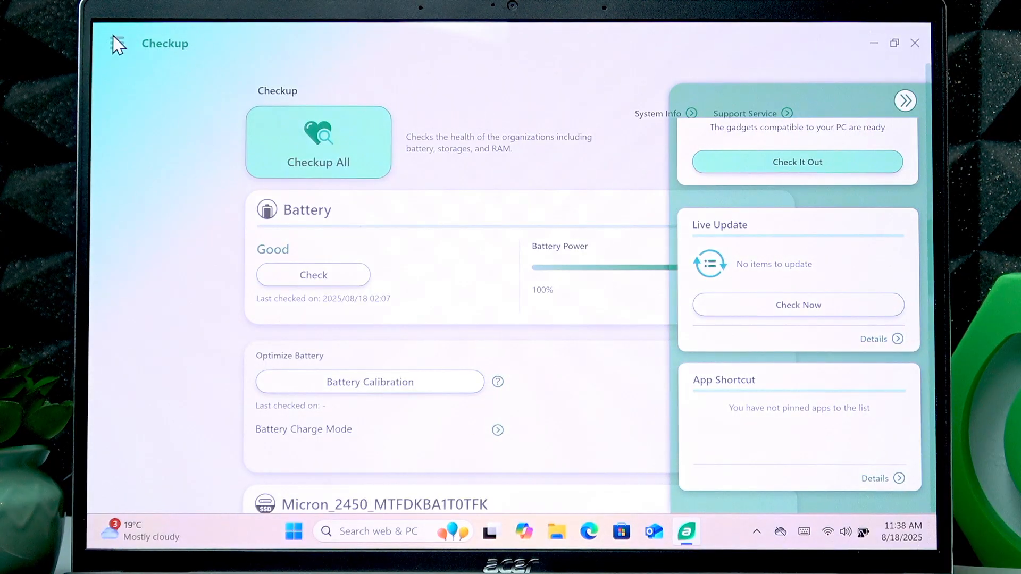
Step: Collapse the gadgets panel, go Home and switch System Usage Mode from Performance to Normal
left_click(904, 100)
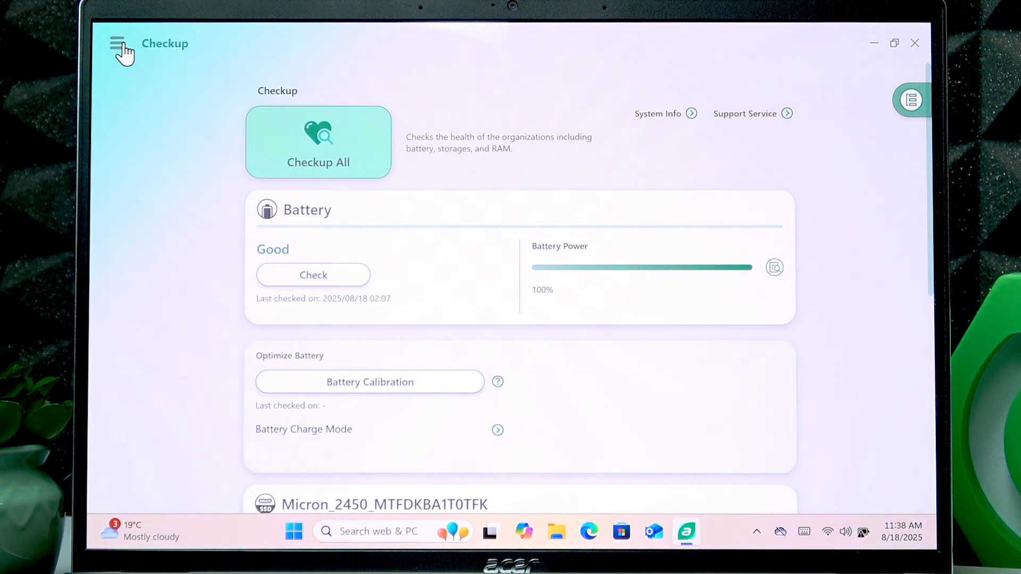
left_click(117, 42)
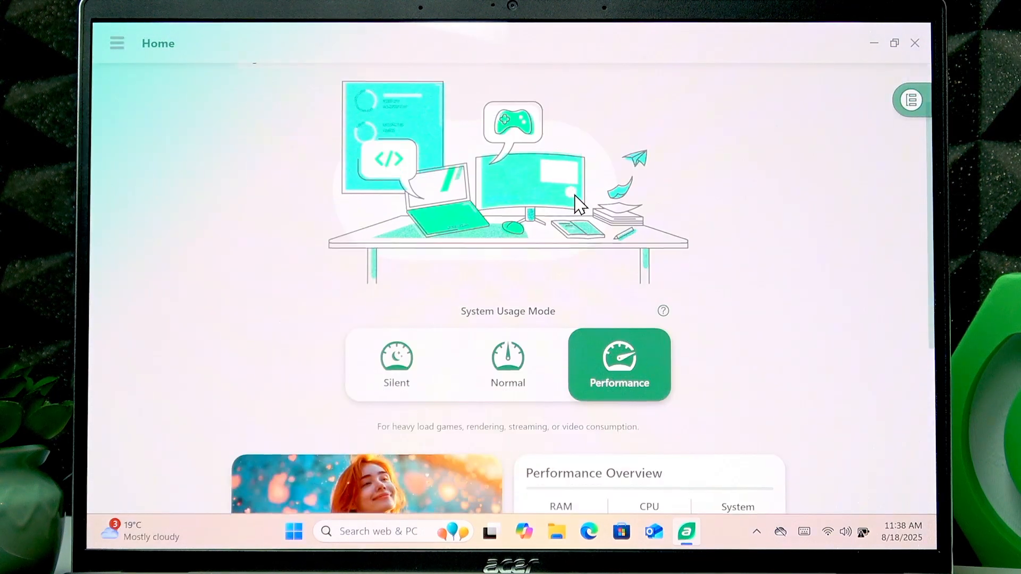
scroll("down", 3)
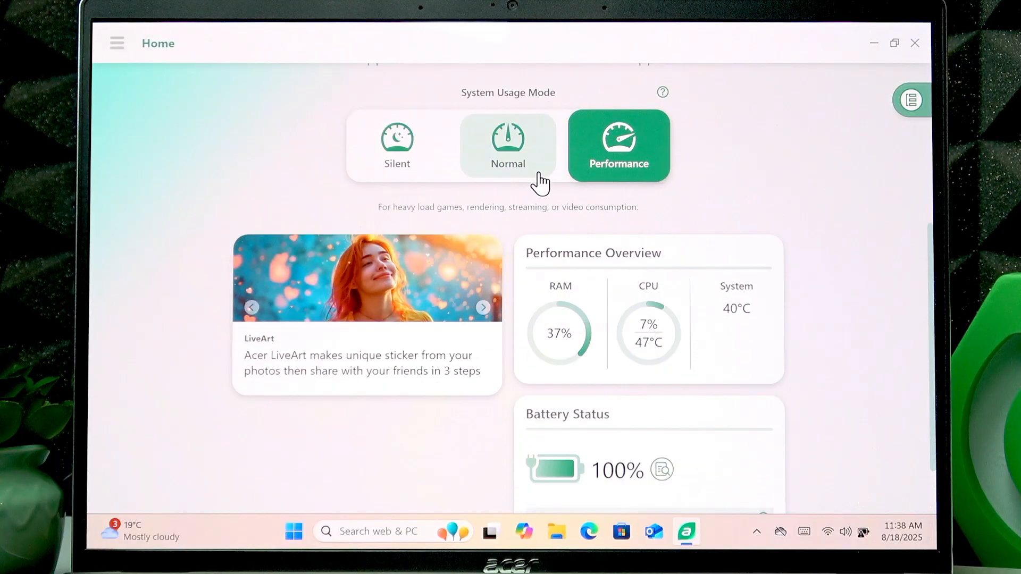
left_click(509, 146)
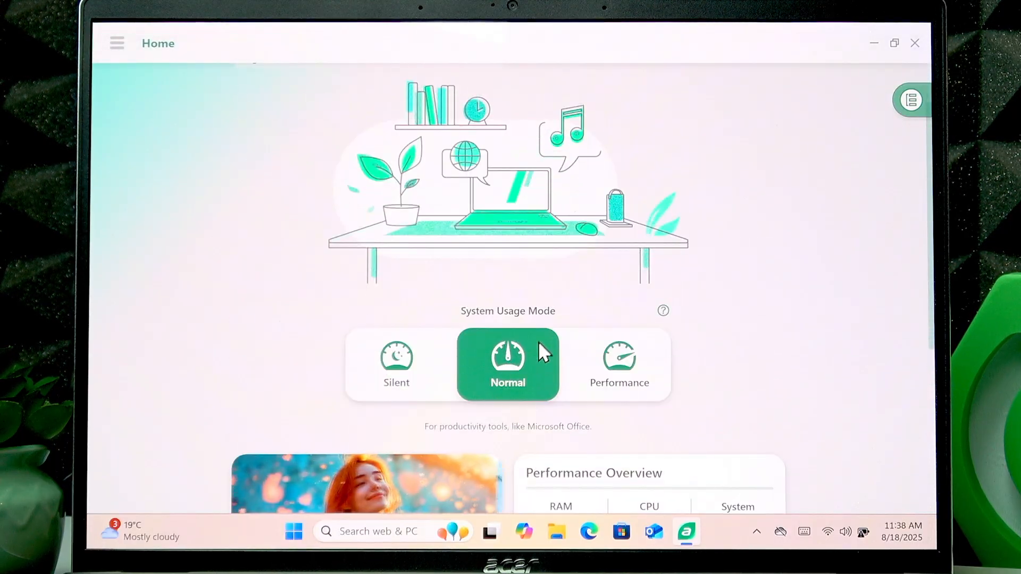
scroll("down", 3)
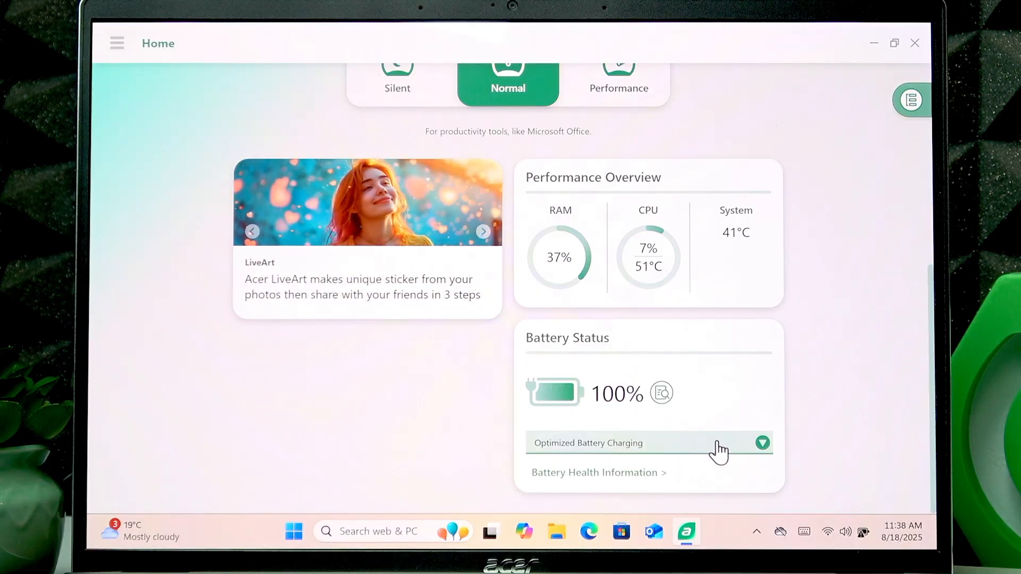
Step: Set Battery Status to Optimized Battery Charging and view Battery Health Information
left_click(762, 442)
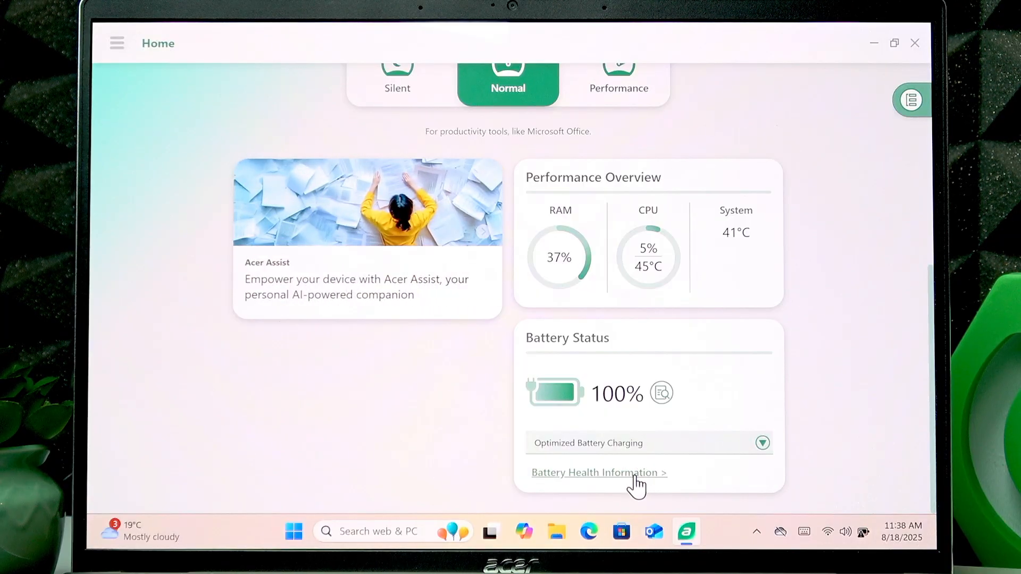
left_click(597, 472)
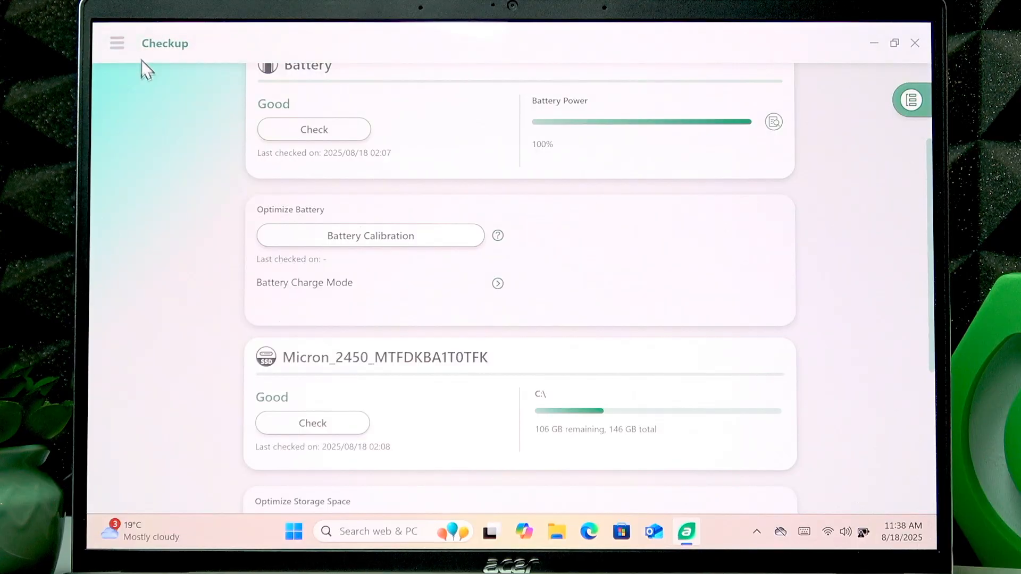